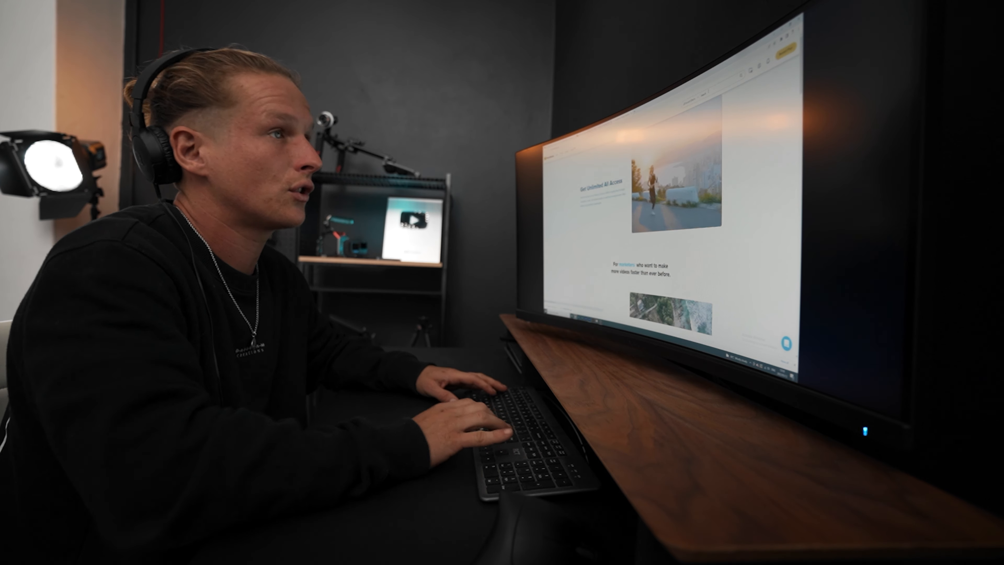
Preview the Ocean Beach clip, then switch playback to Sea Birds Chirping.
{"action": "left_click", "coordinate": [104, 171]}
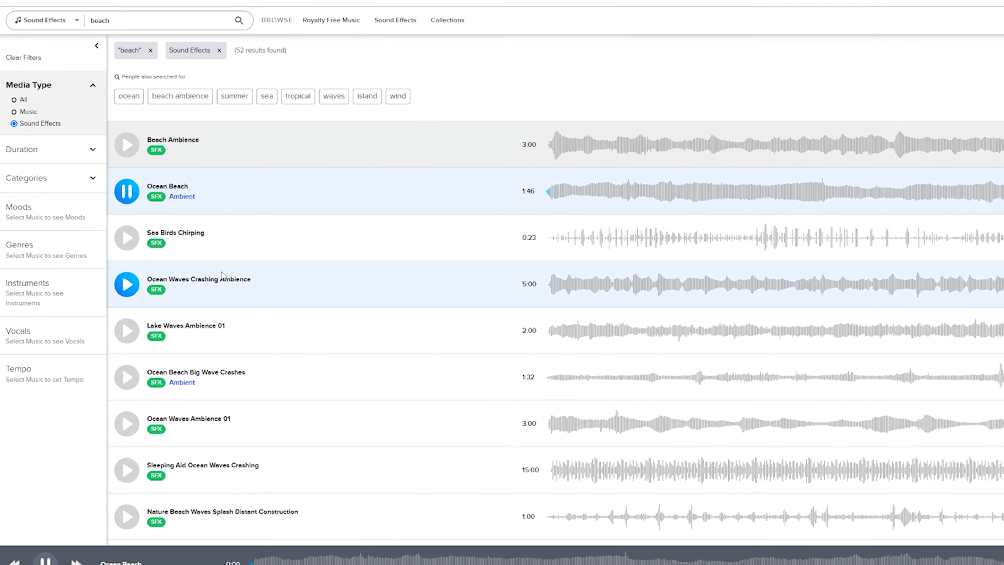
{"action": "left_click", "coordinate": [127, 237]}
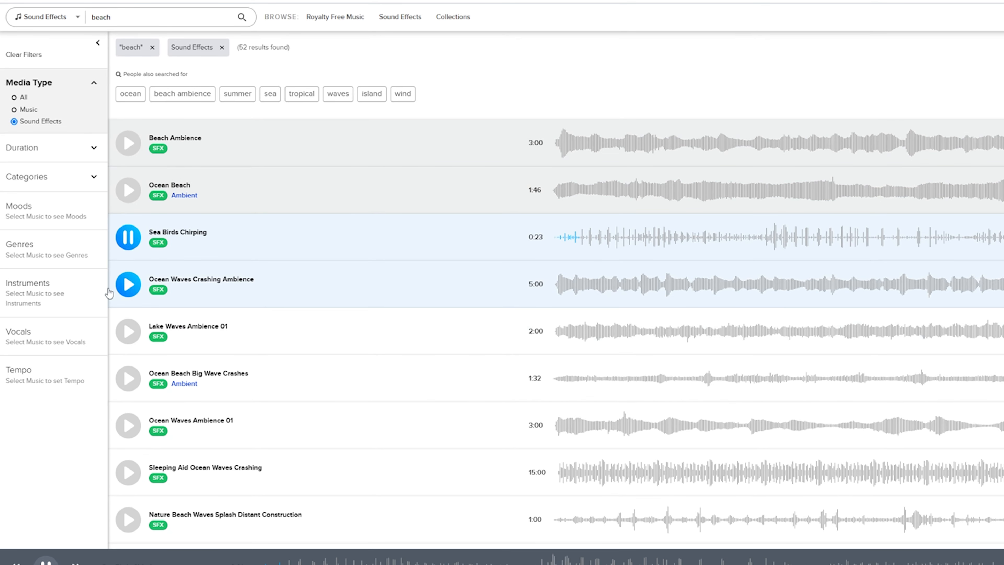